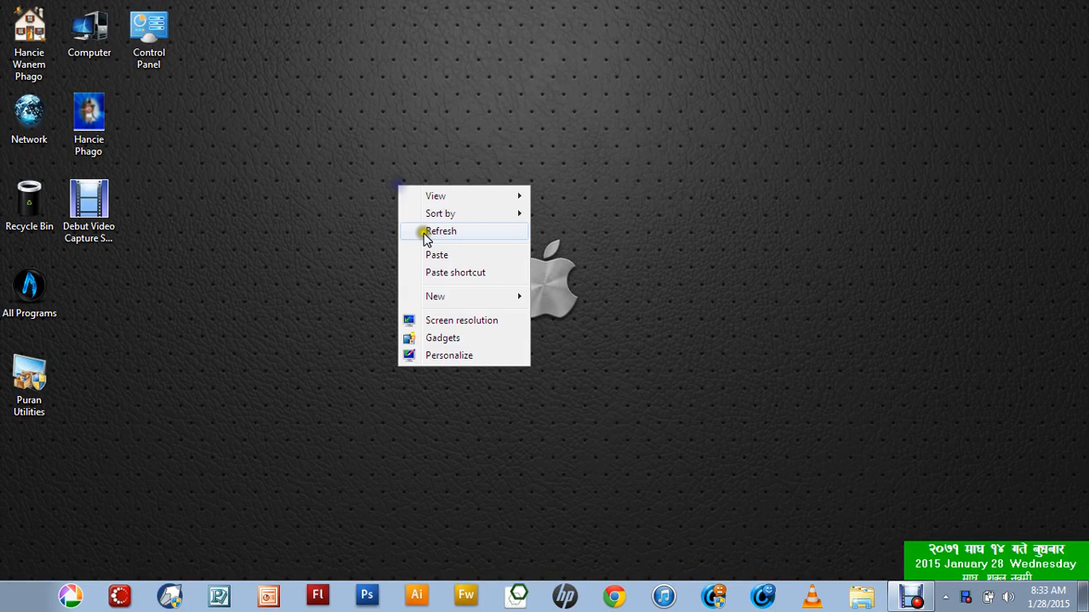
- Open Computer and bring up the actions for the removable drive Hancie (H:)
click(441, 231)
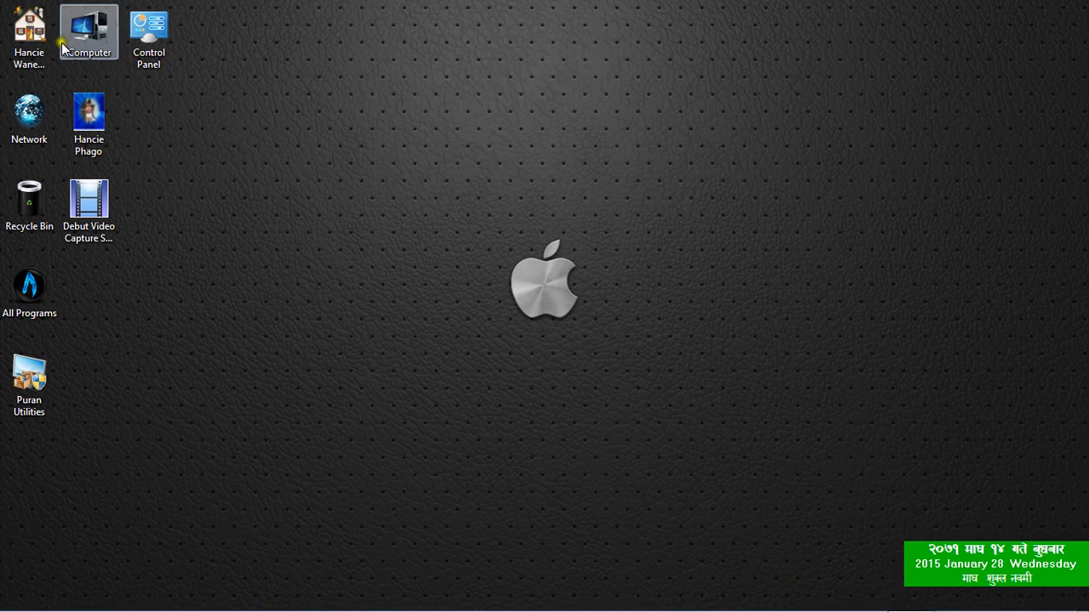
double_click(88, 32)
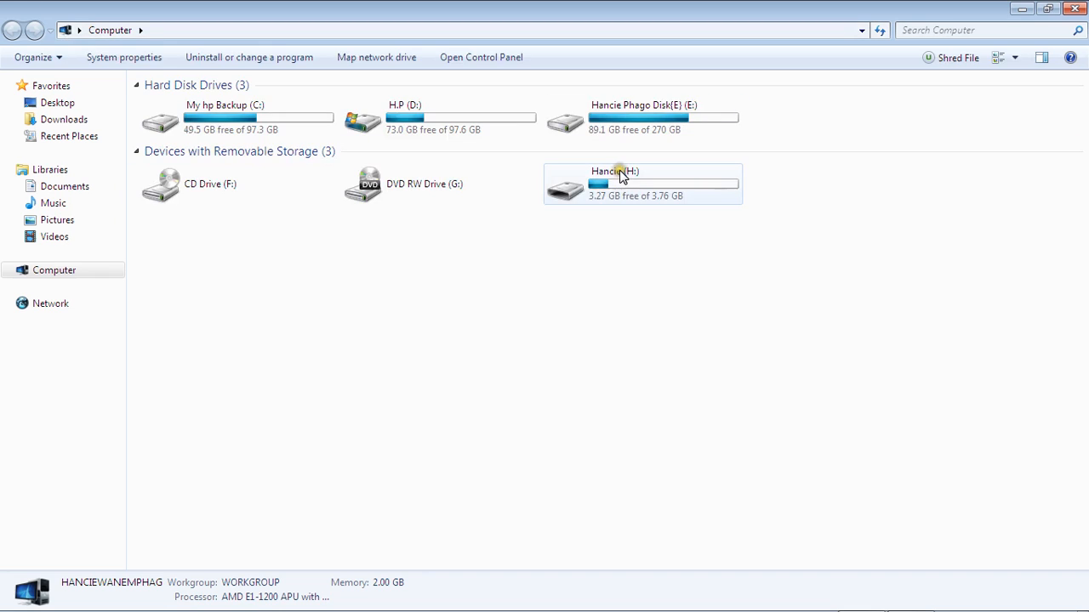
double_click(642, 183)
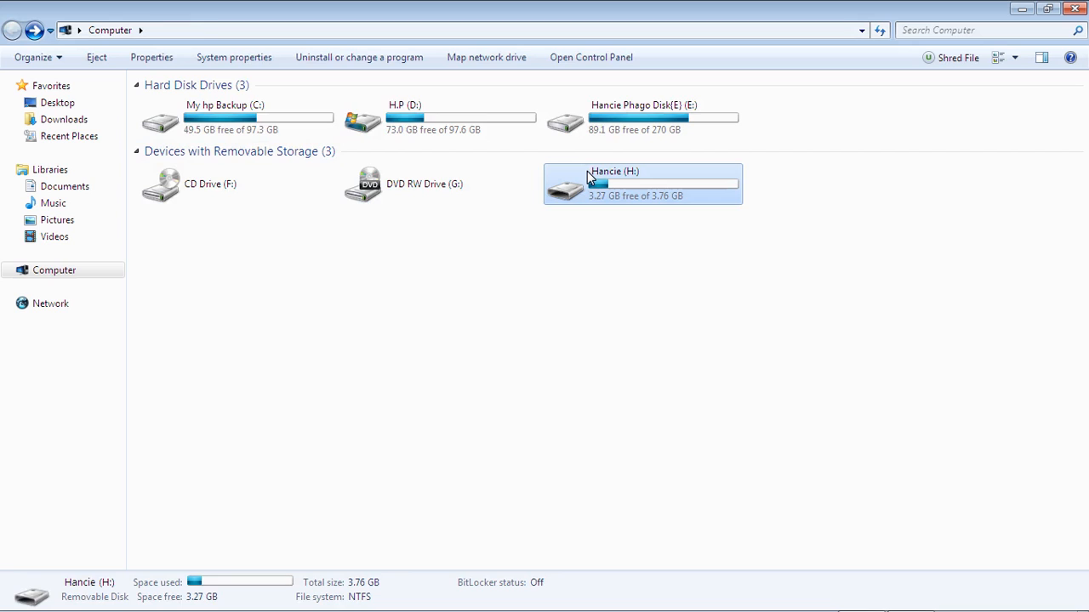
right_click(642, 184)
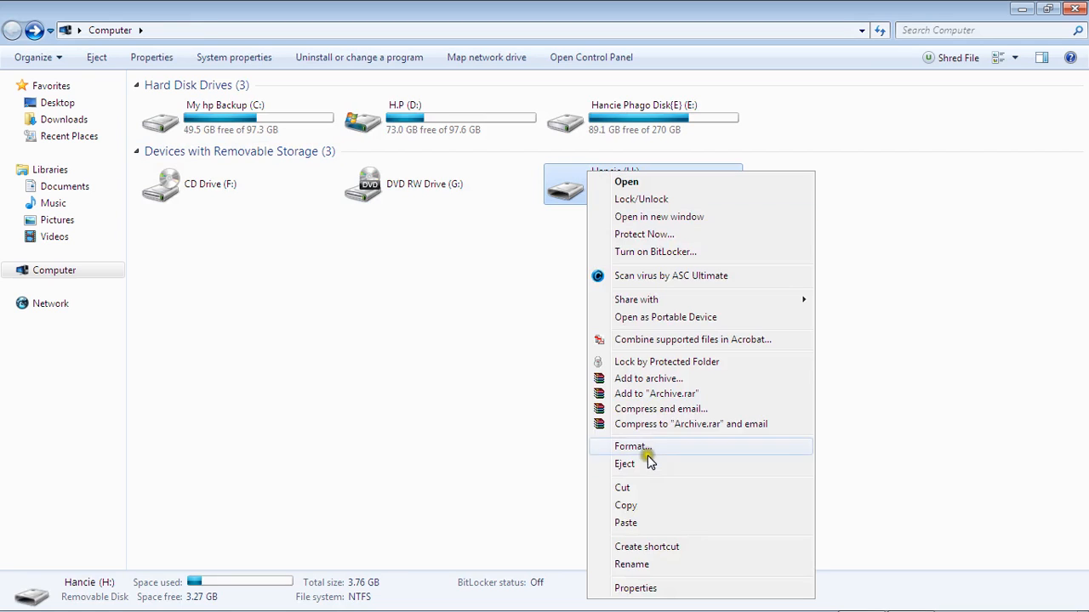
mouse_move(646, 483)
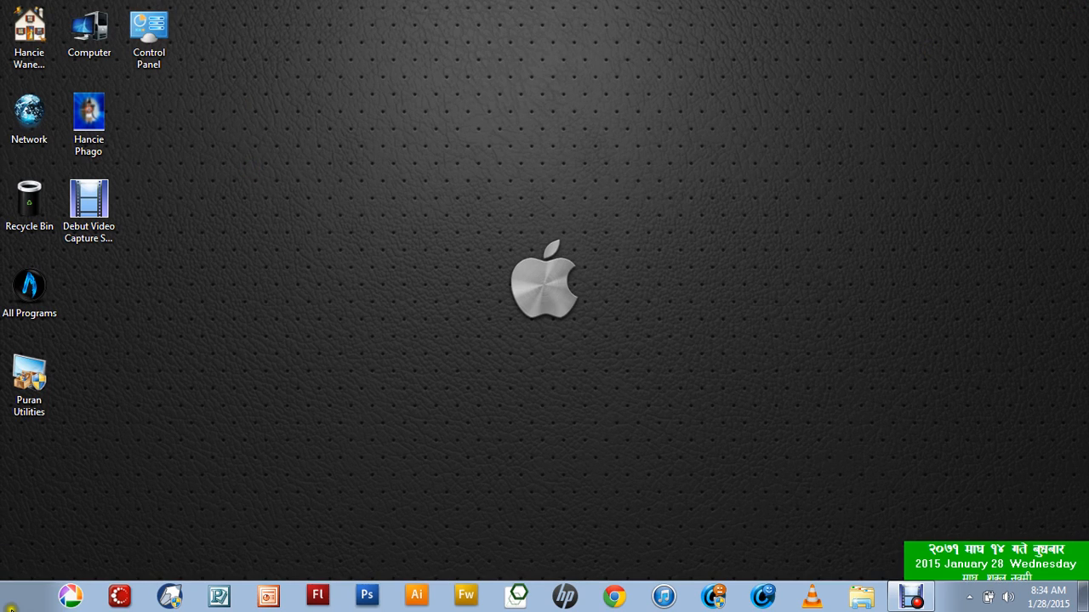
- Run Command Prompt as administrator from the Start Menu's Accessories folder
click(30, 285)
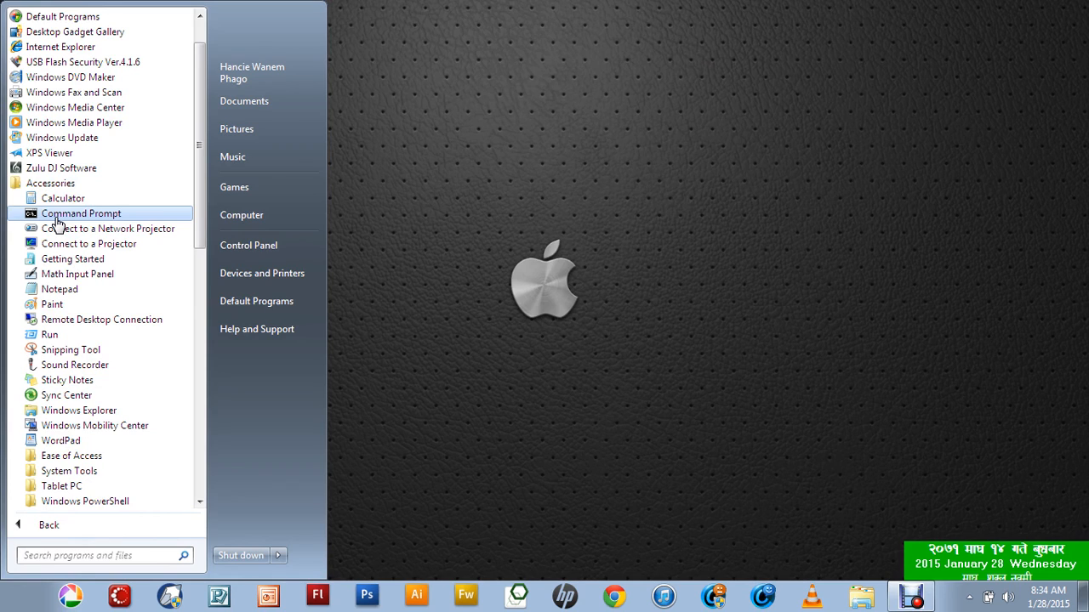
right_click(81, 214)
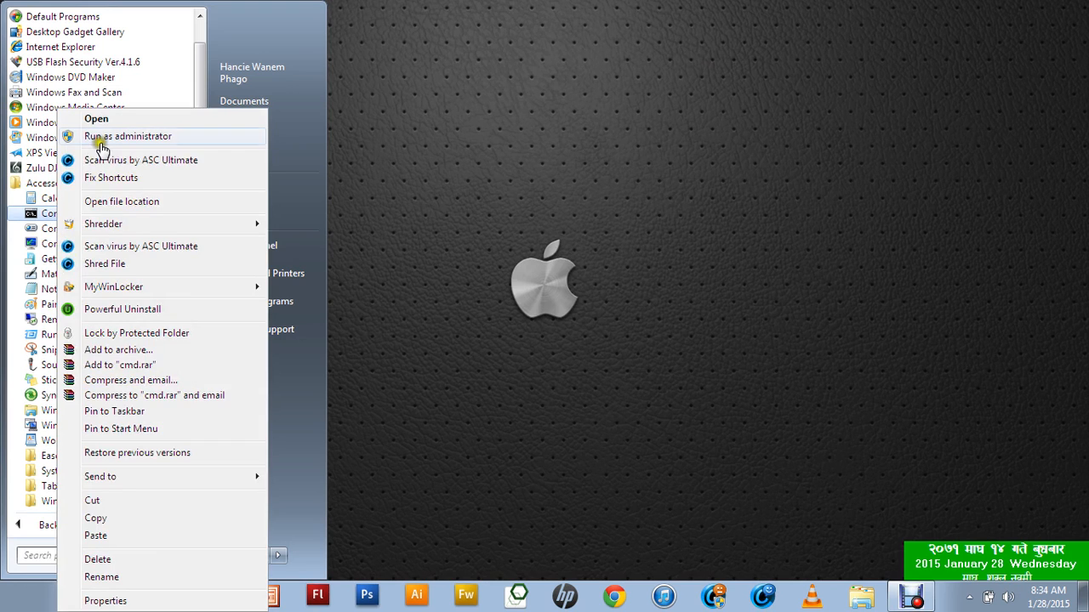
click(128, 136)
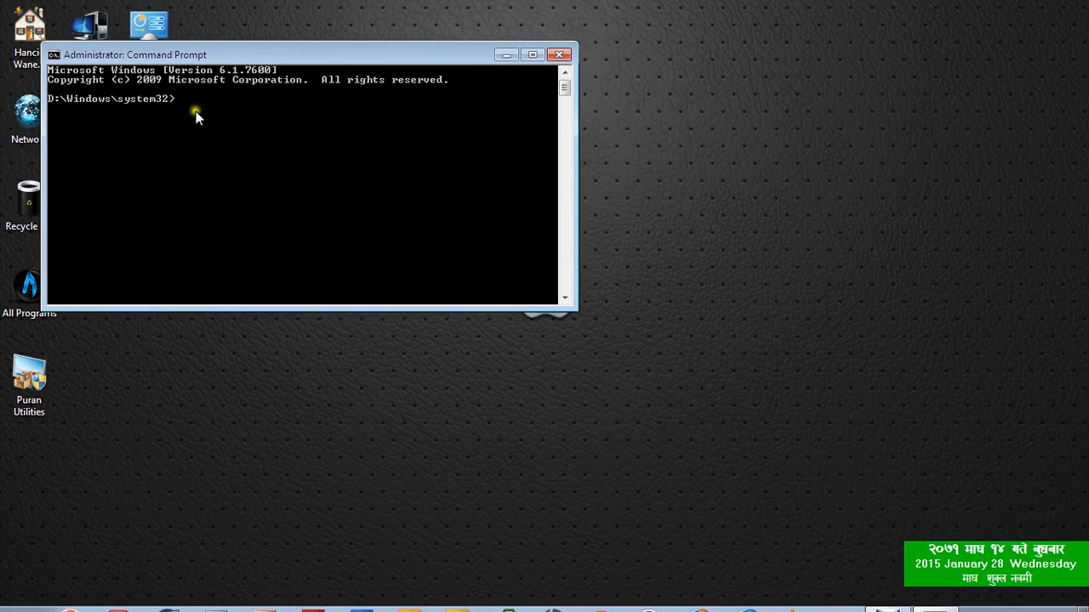
mouse_move(191, 107)
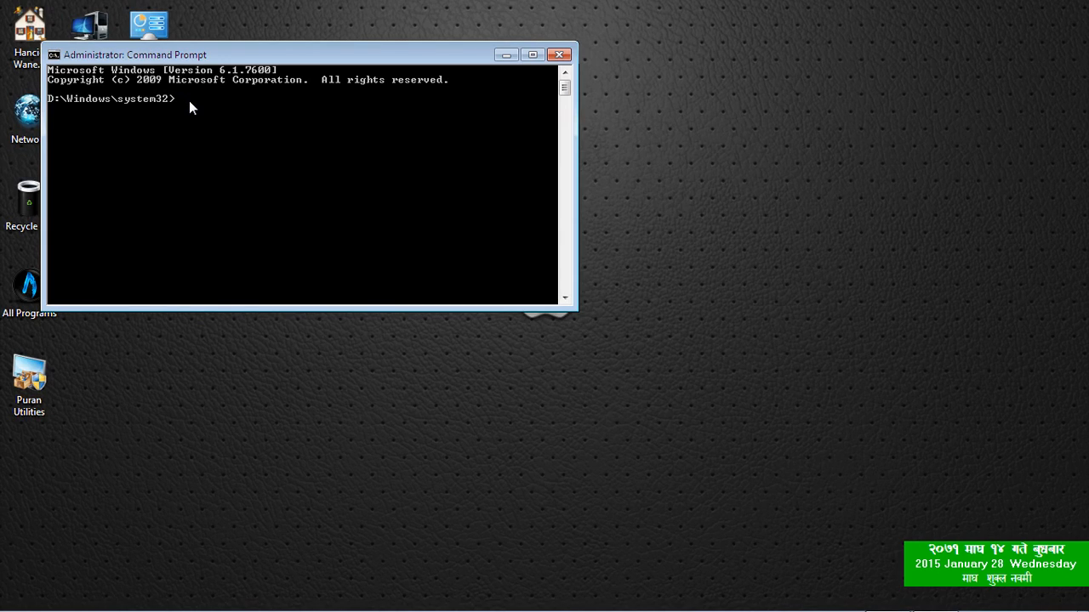
- Start diskpart and run 'list disk', showing Disk 0 (465 GB) and Disk 1 (3861 MB)
text(di)
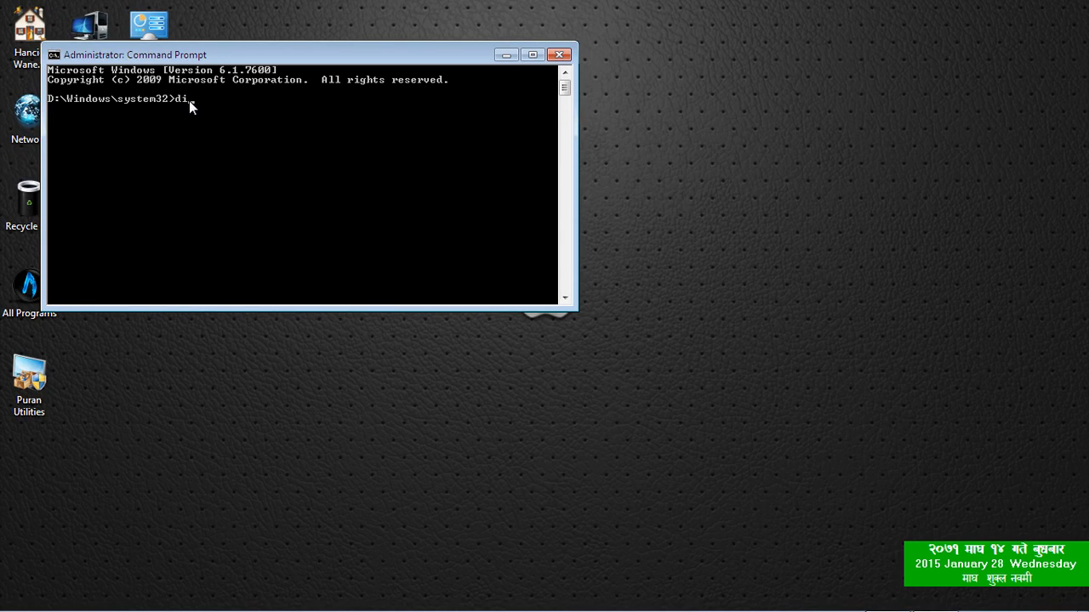
text(s)
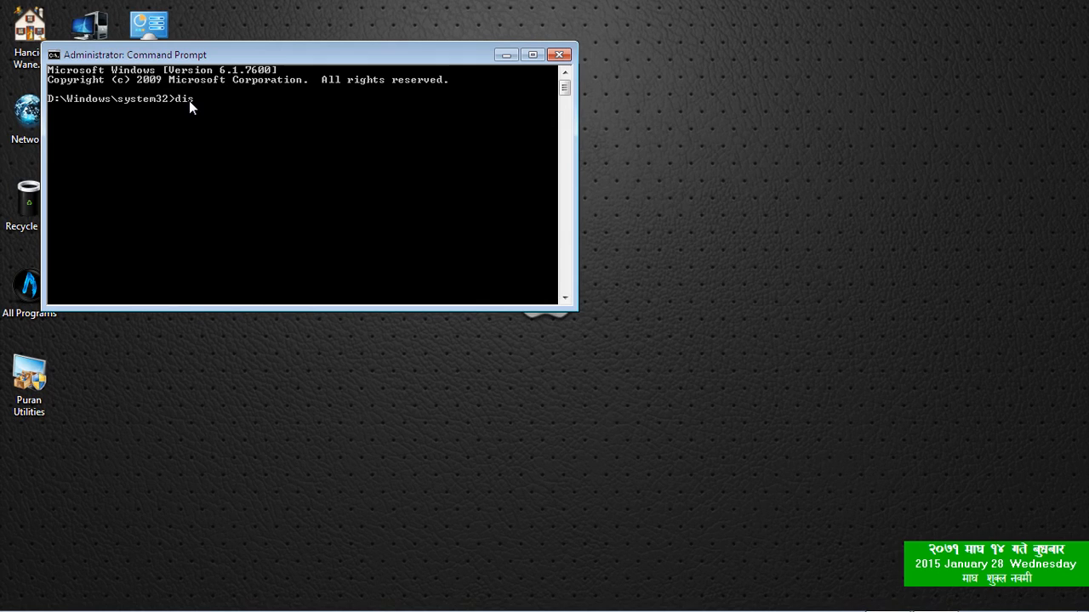
text(kpat)
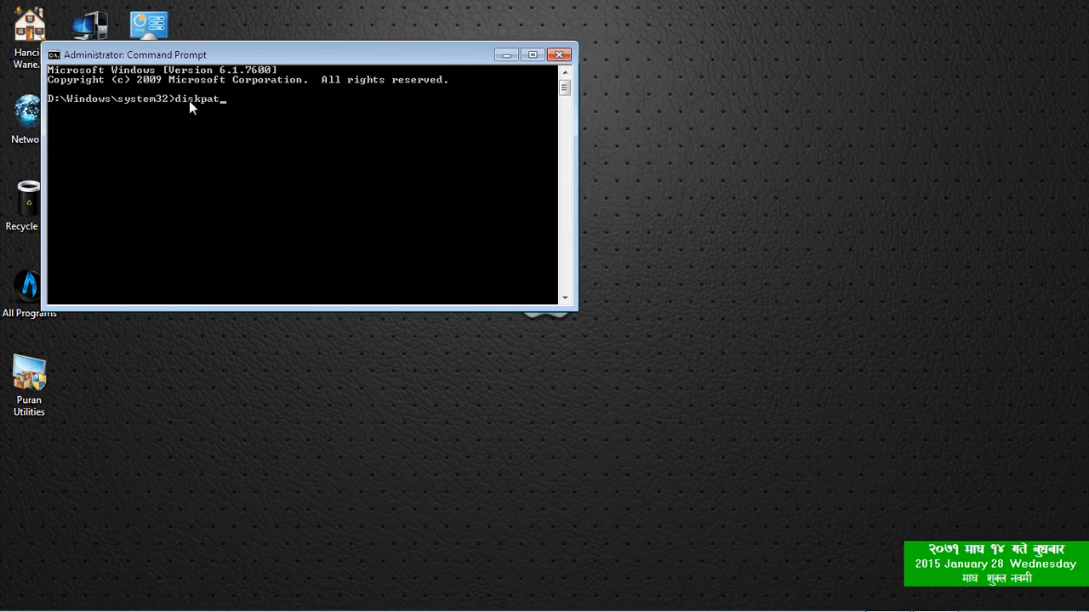
text(t)
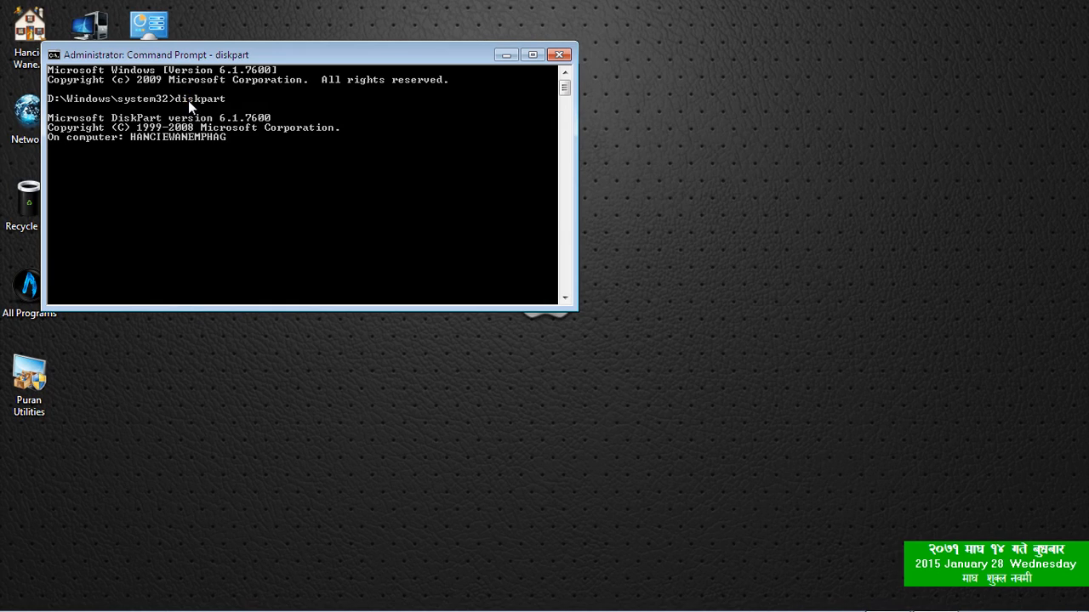
text(l)
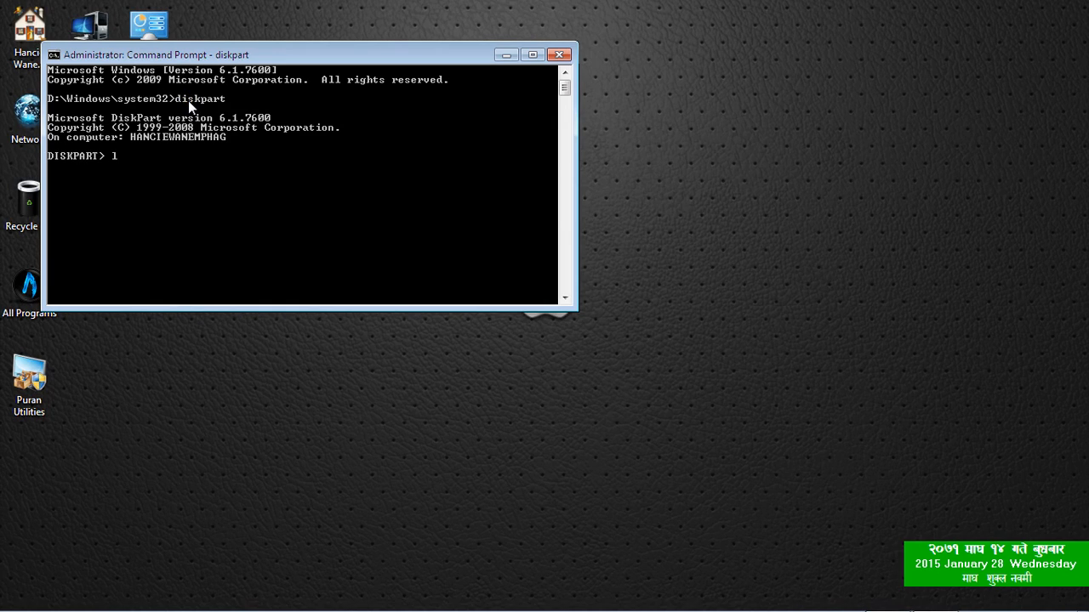
text(ist)
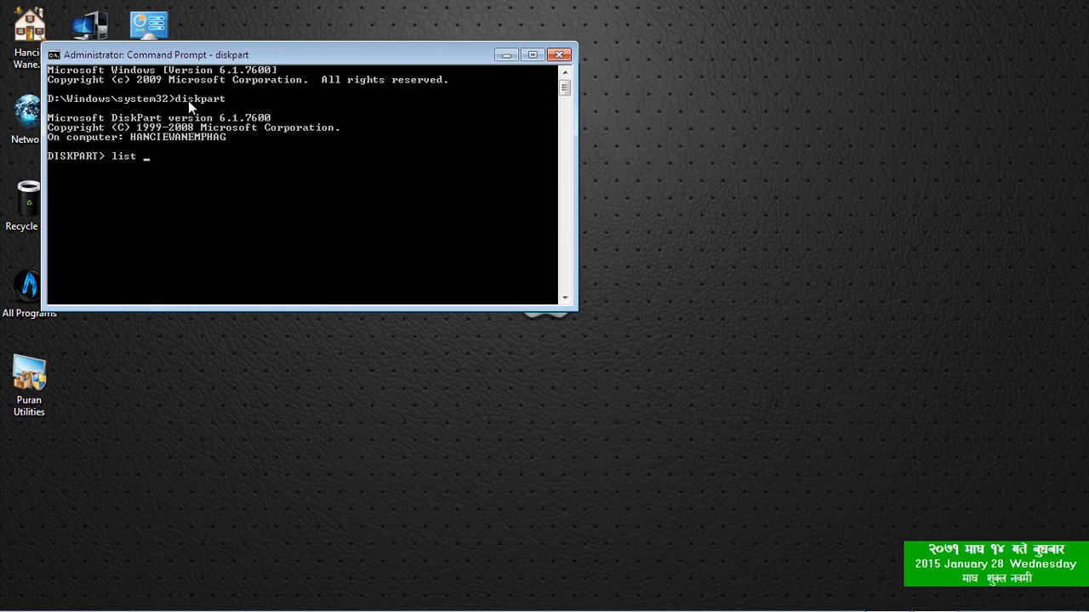
text(dist)
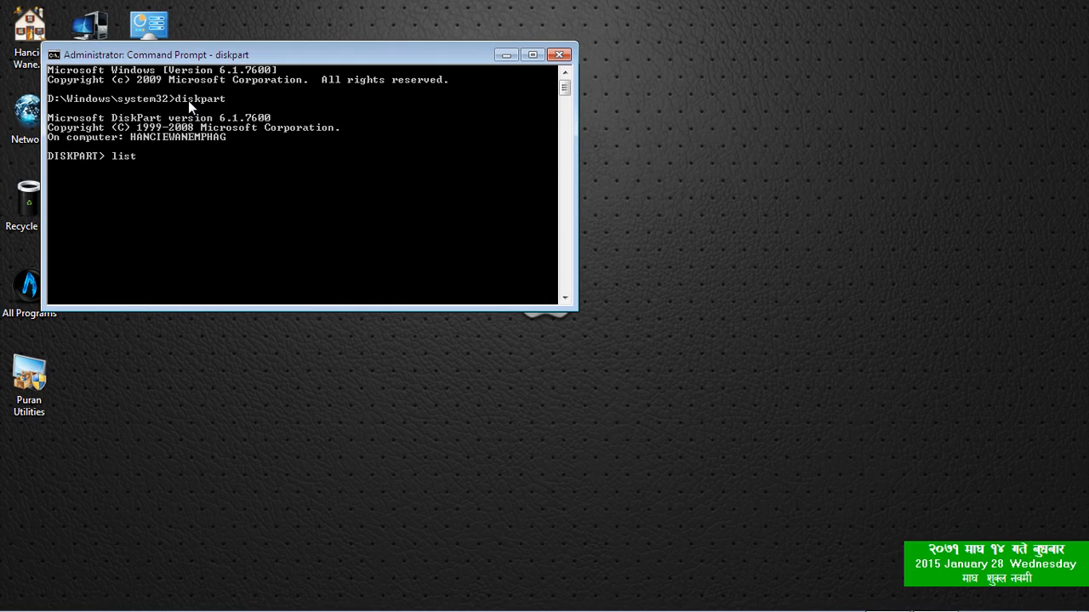
text(dis)
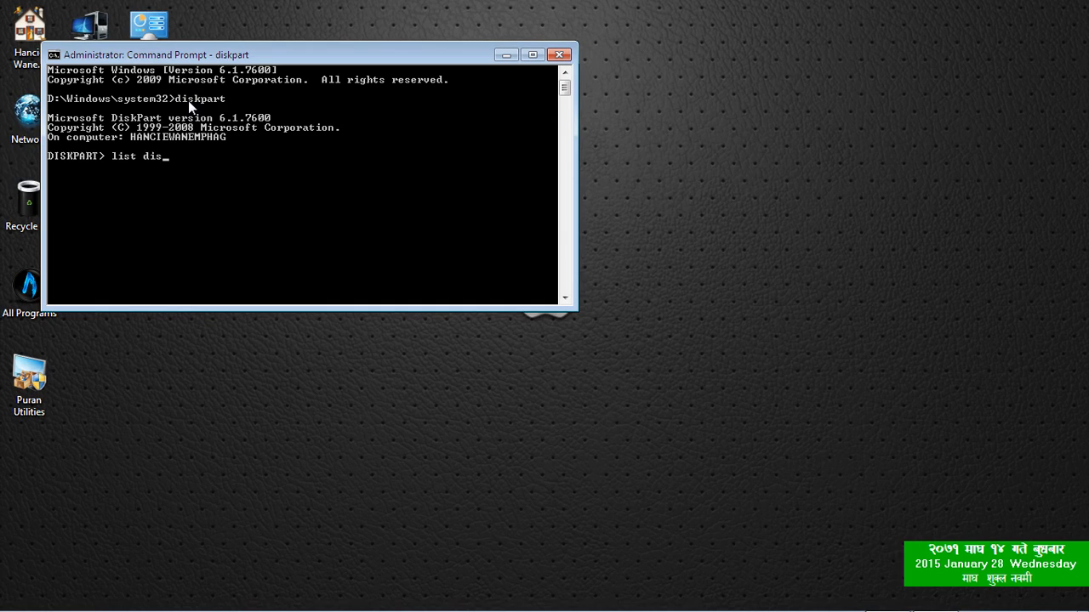
key(Return)
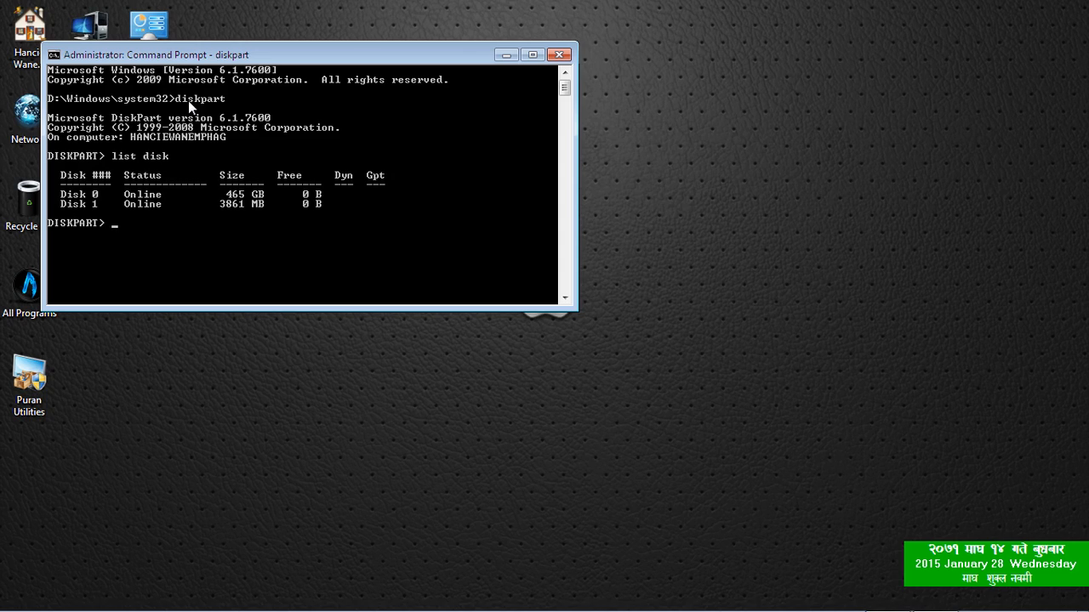
- Select Disk 1 and wipe it with 'clean'
text(sel)
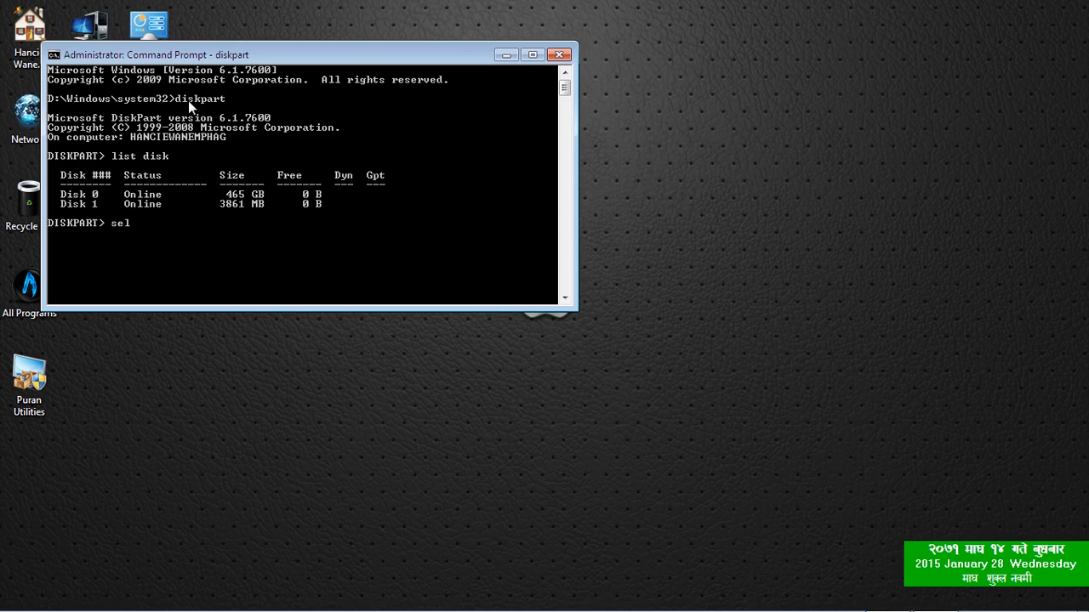
text(ect disk 1)
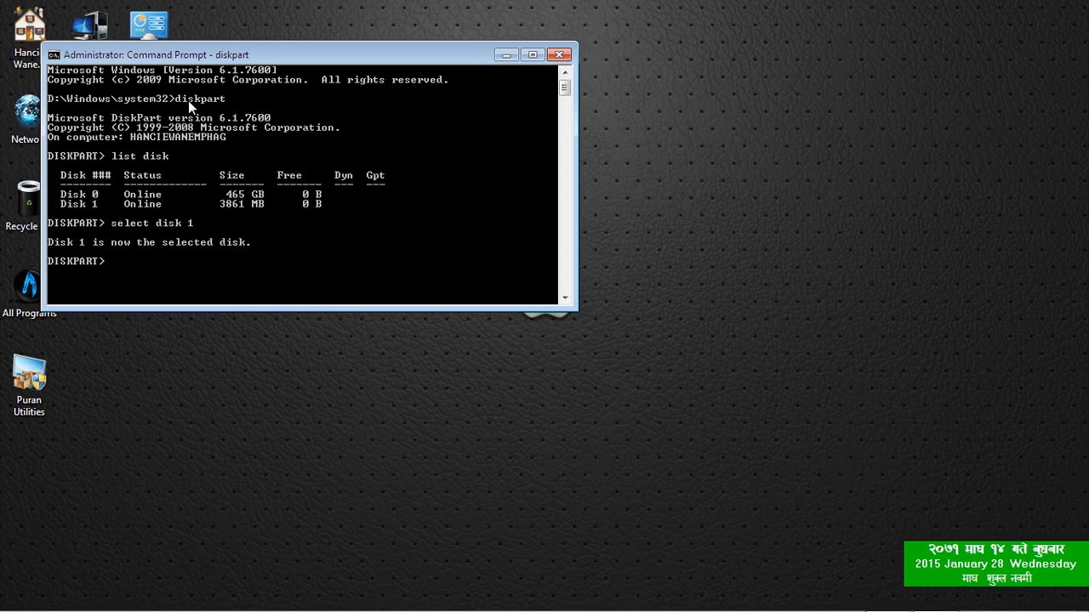
text(cl)
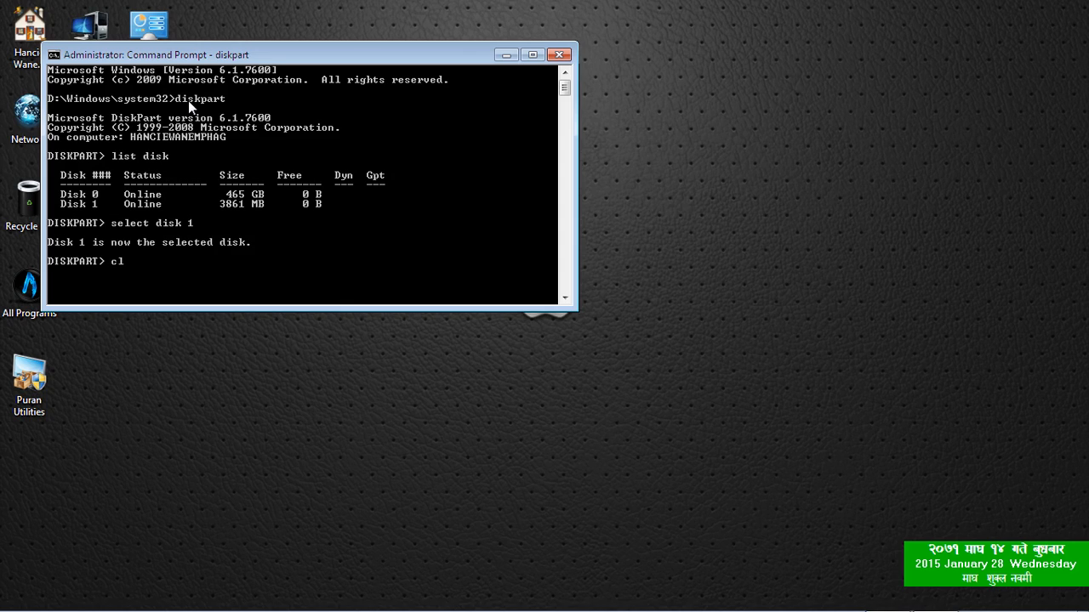
text(ean)
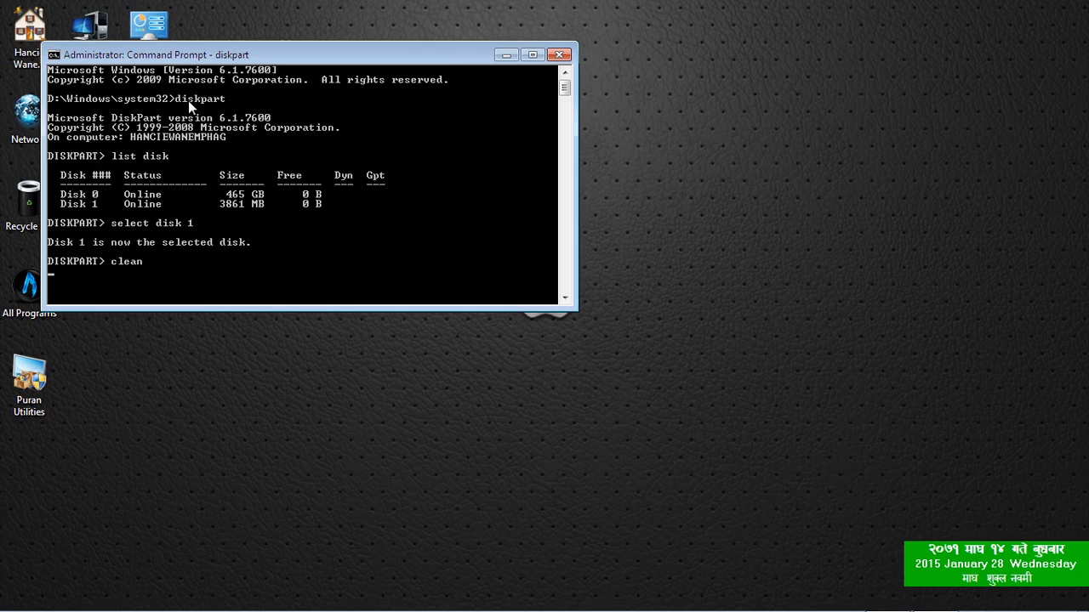
key(Return)
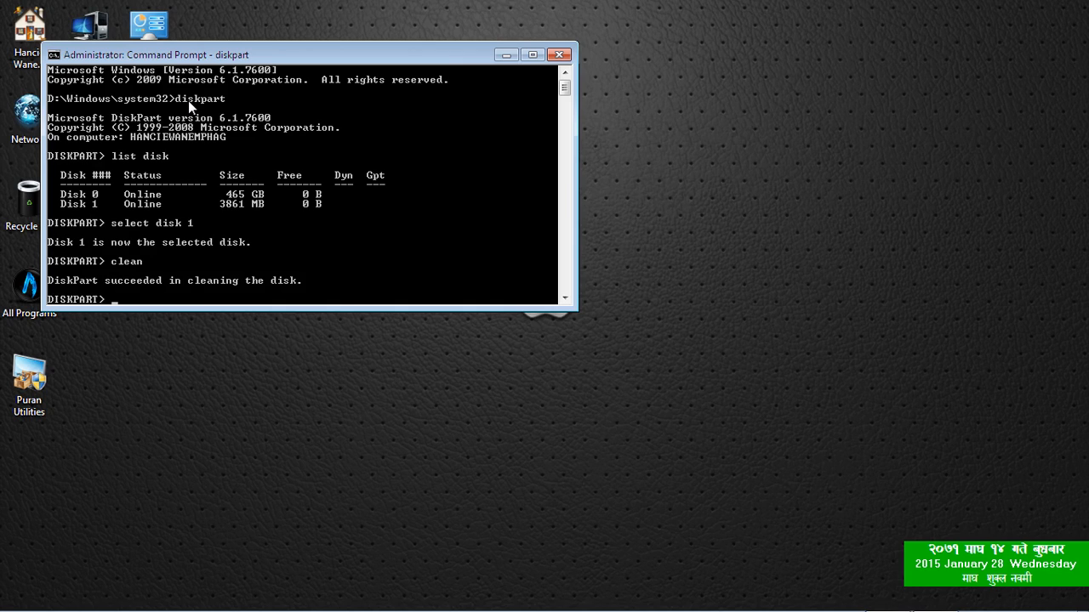
- Create a primary partition on Disk 1 with 'create partition primary'
text(c)
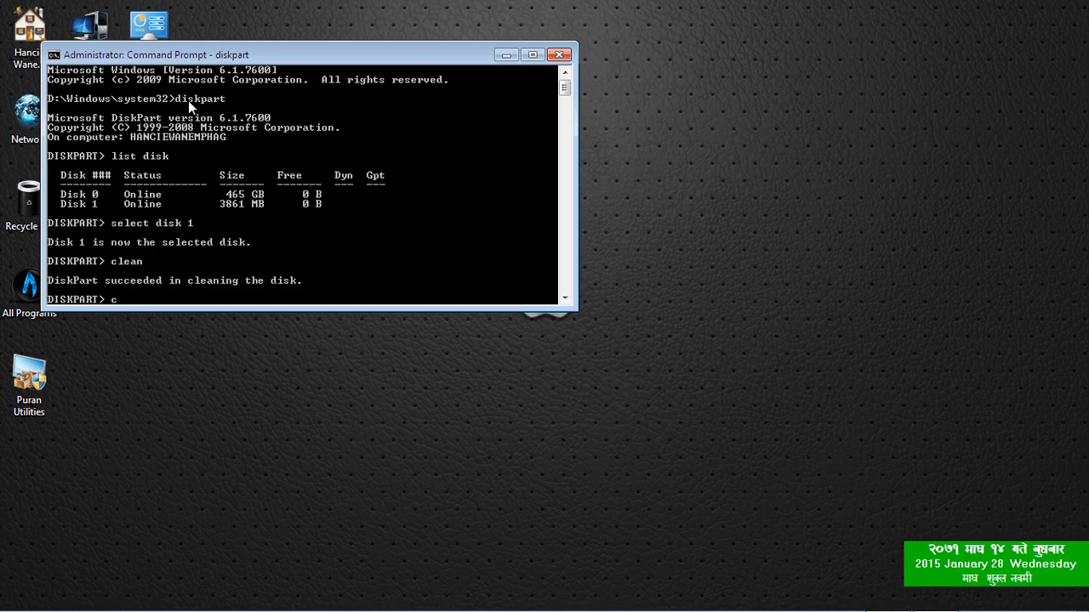
text(reate)
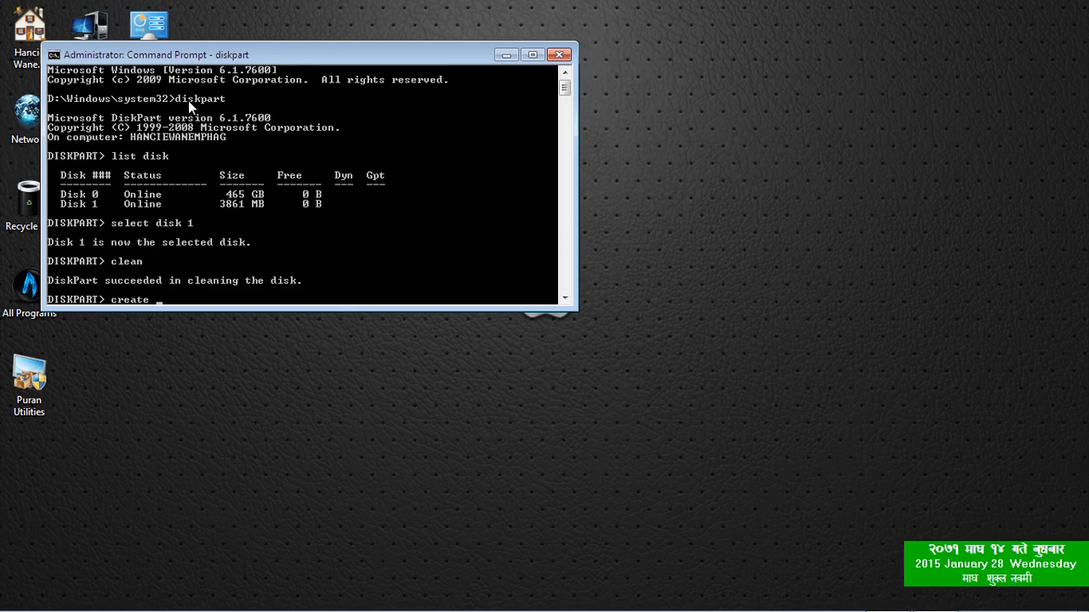
text(partition p)
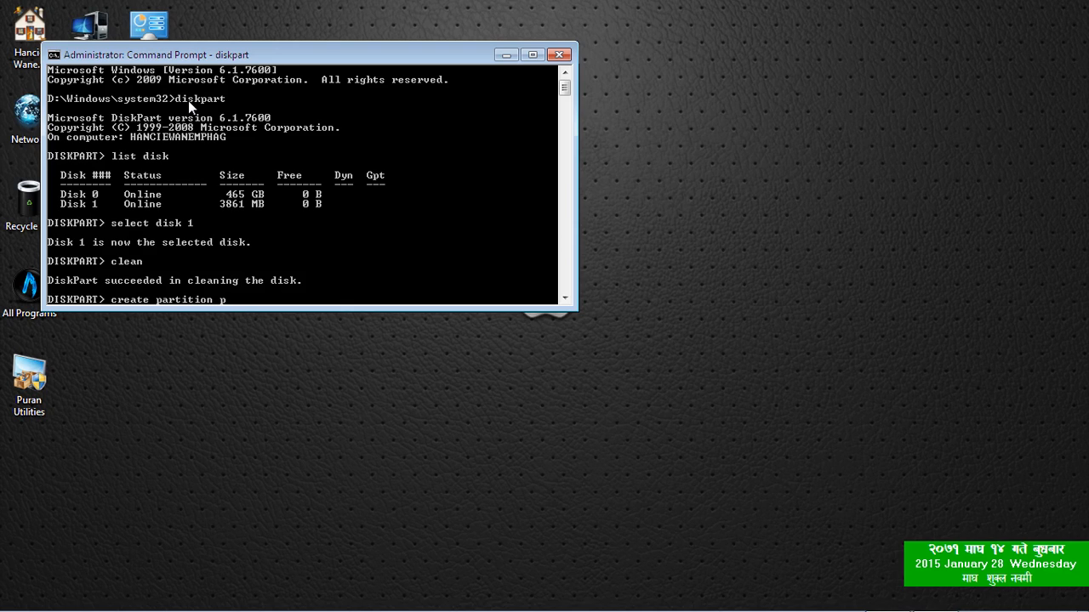
text(ri)
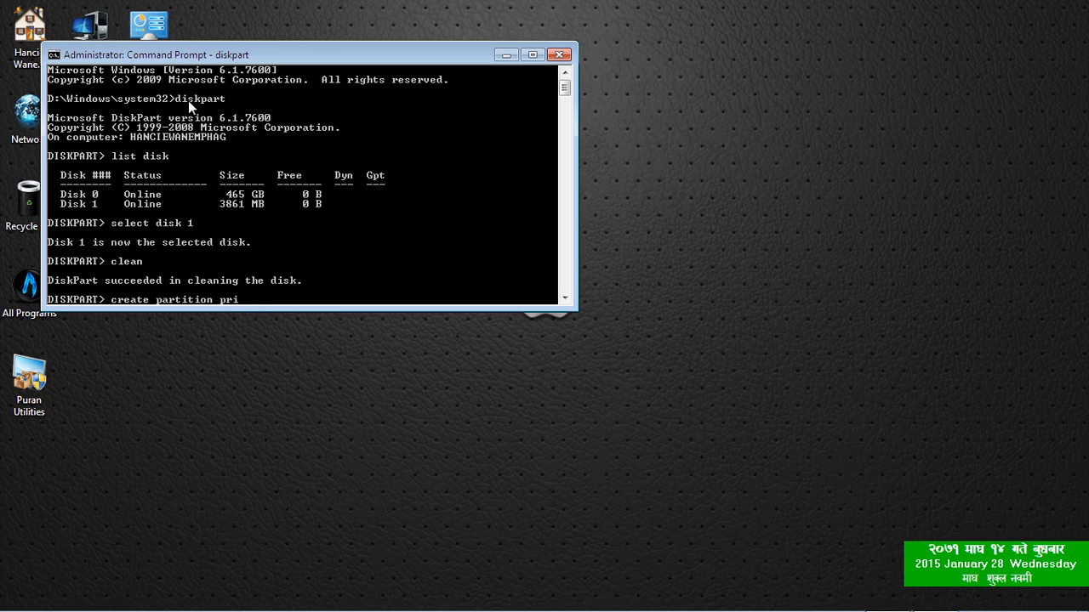
text(mary)
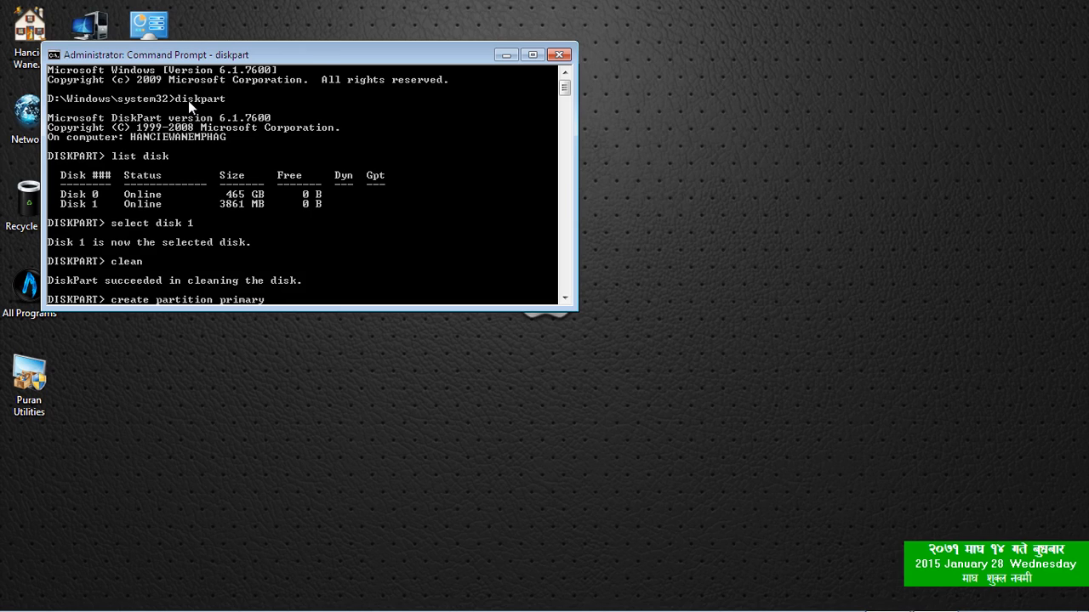
key(Return)
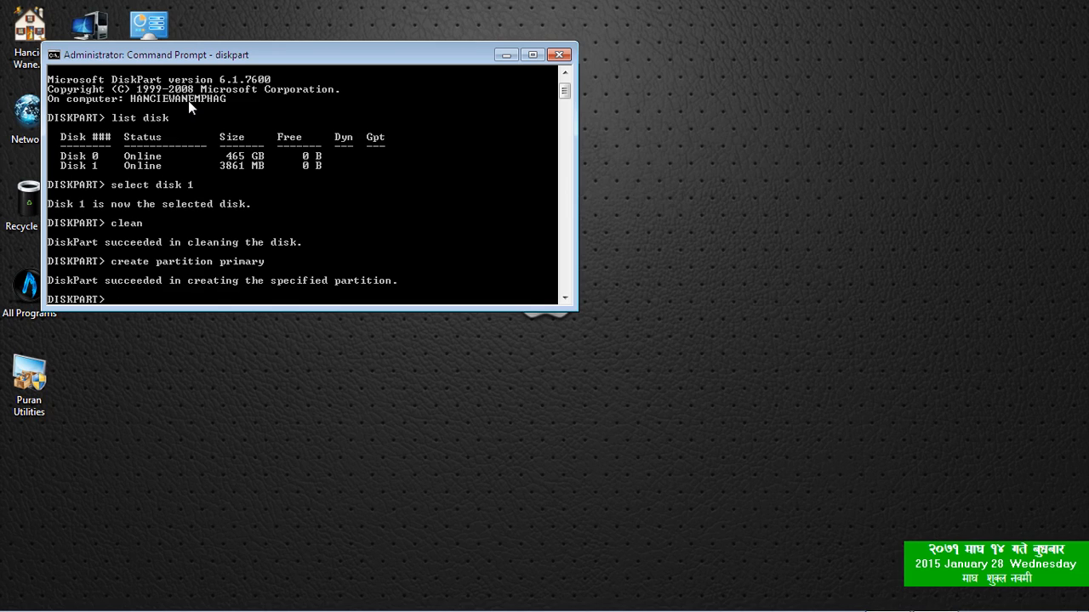
- Make partition 1 the current partition with 'select partition 1'
text(se)
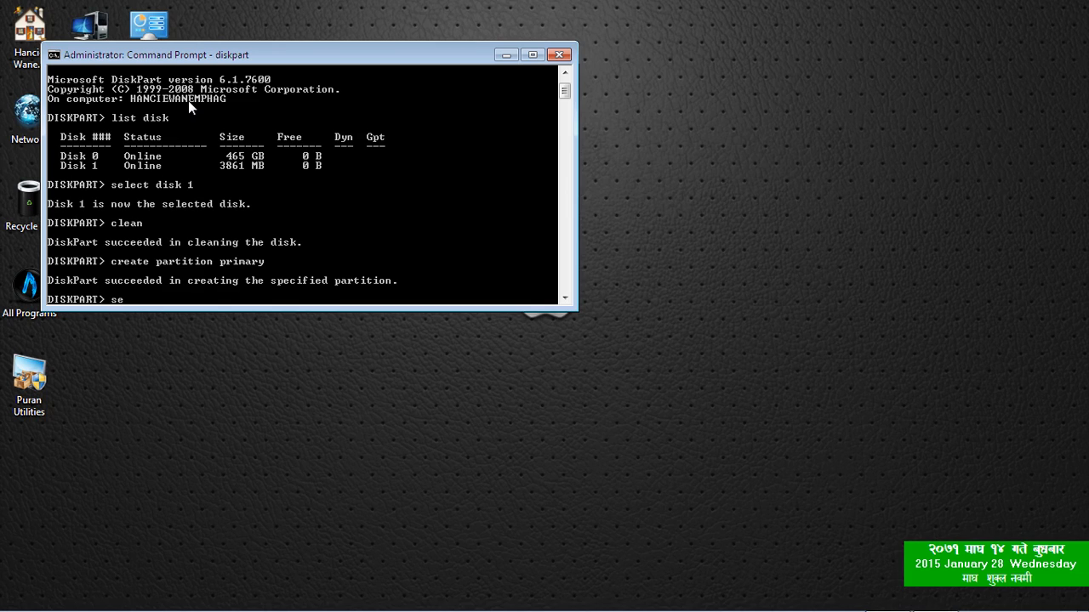
text(lect)
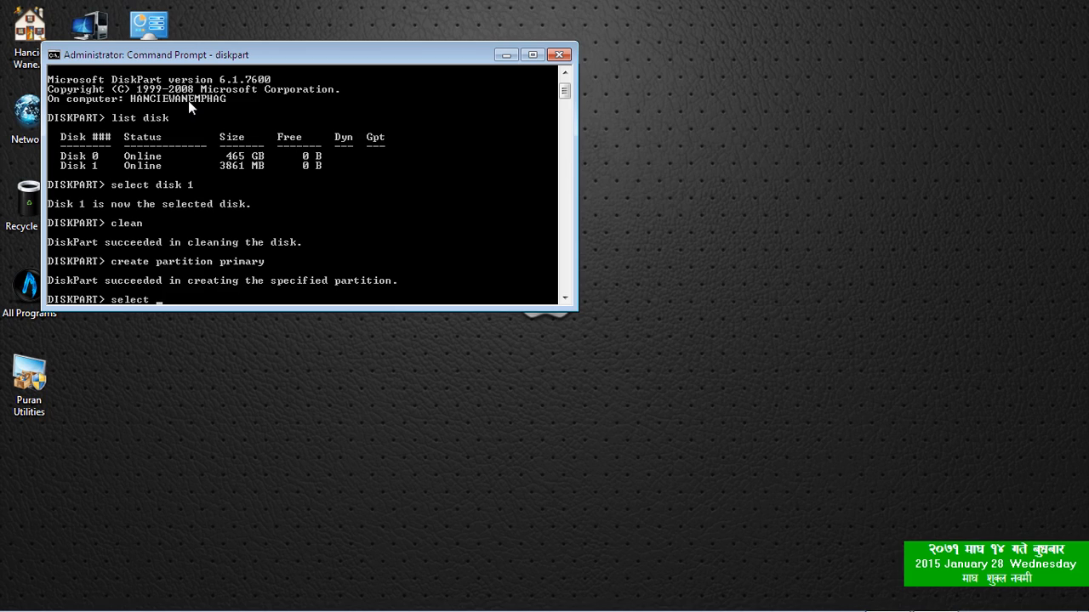
text(partiti)
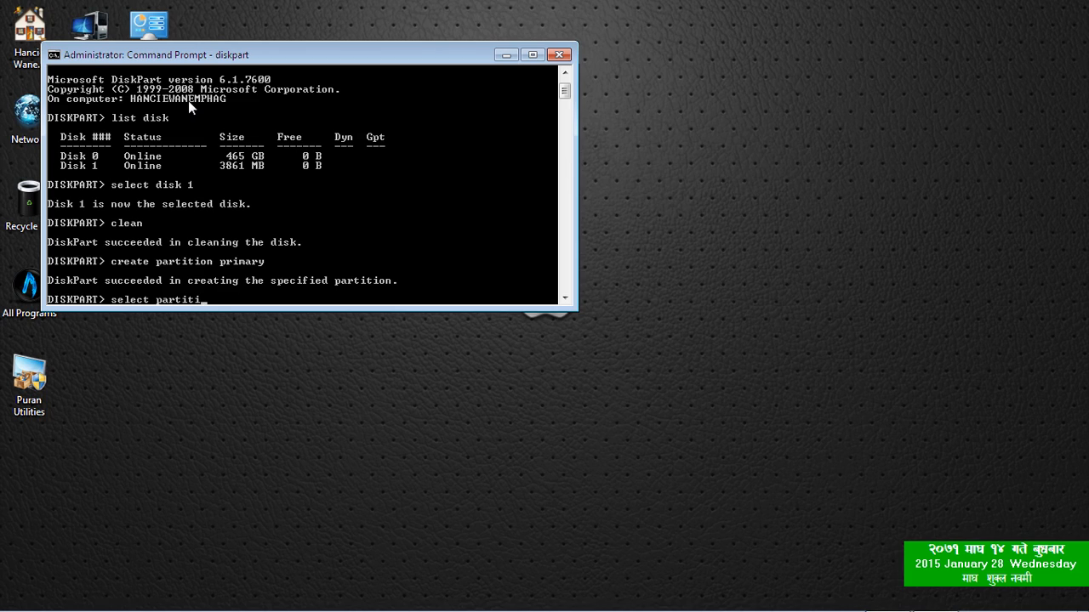
text(on 1)
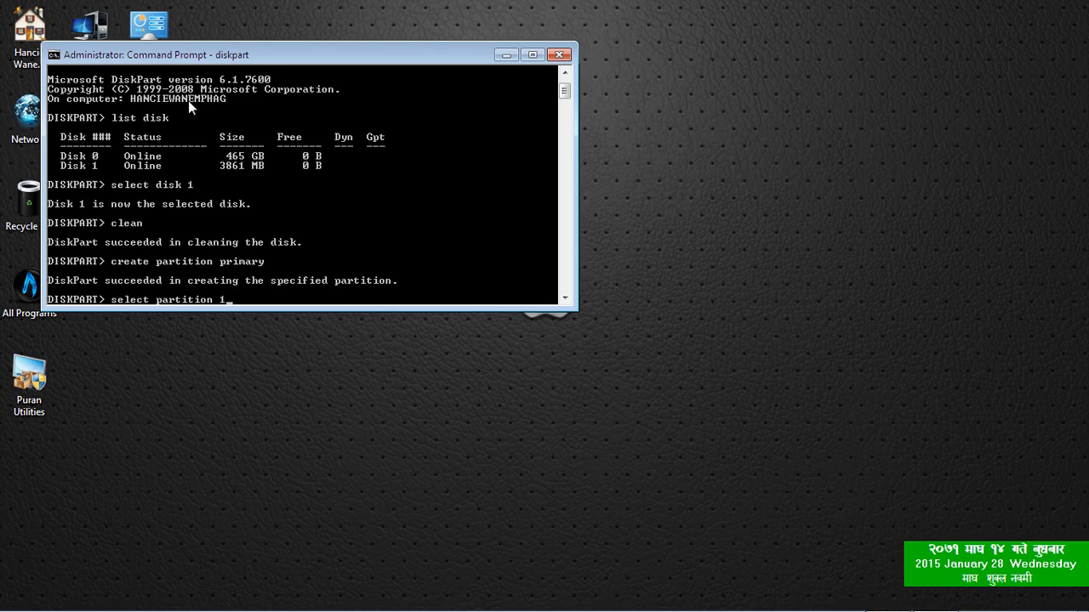
key(Return)
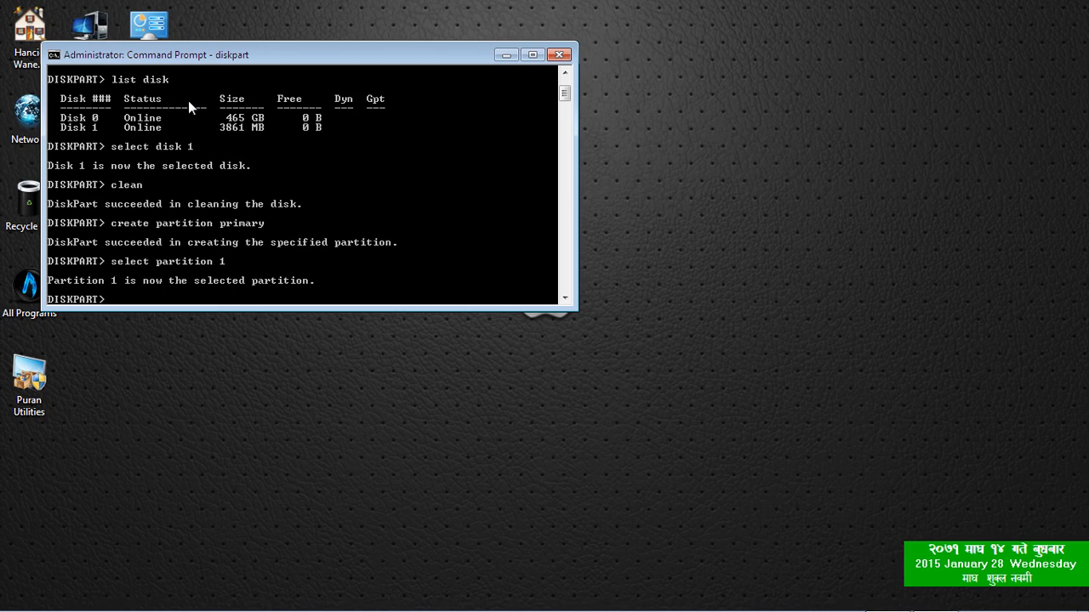
- Mark partition 1 on Disk 1 as active with the 'active' command
text(actic)
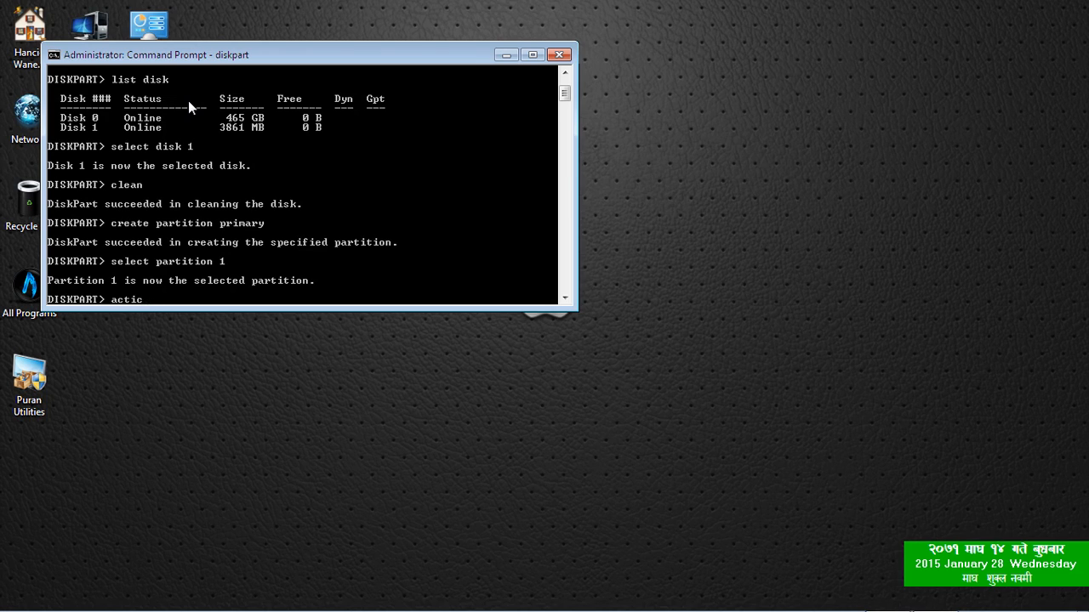
text(ve)
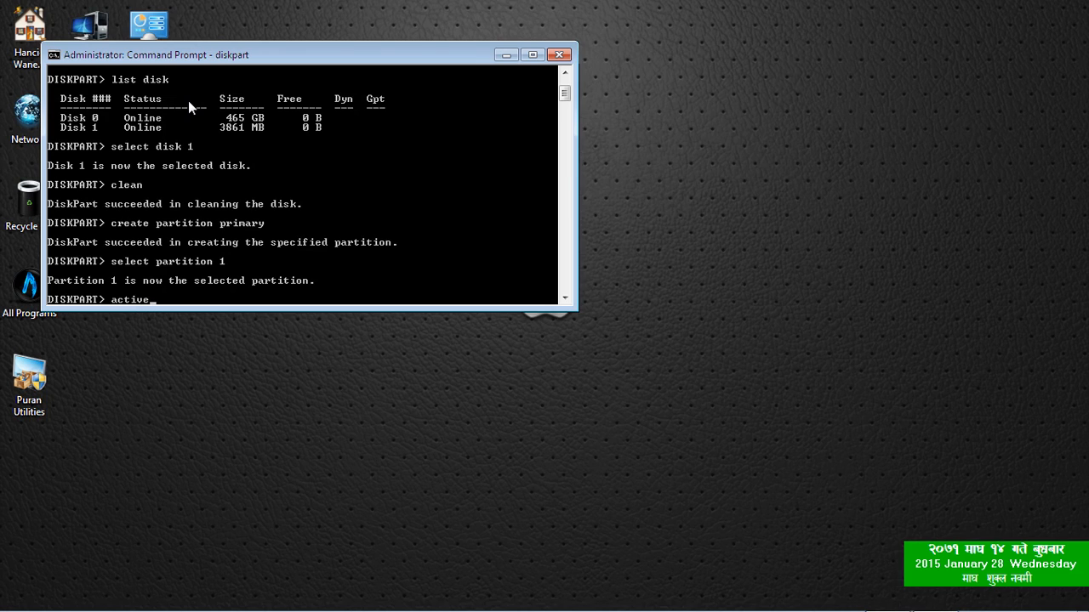
key(Return)
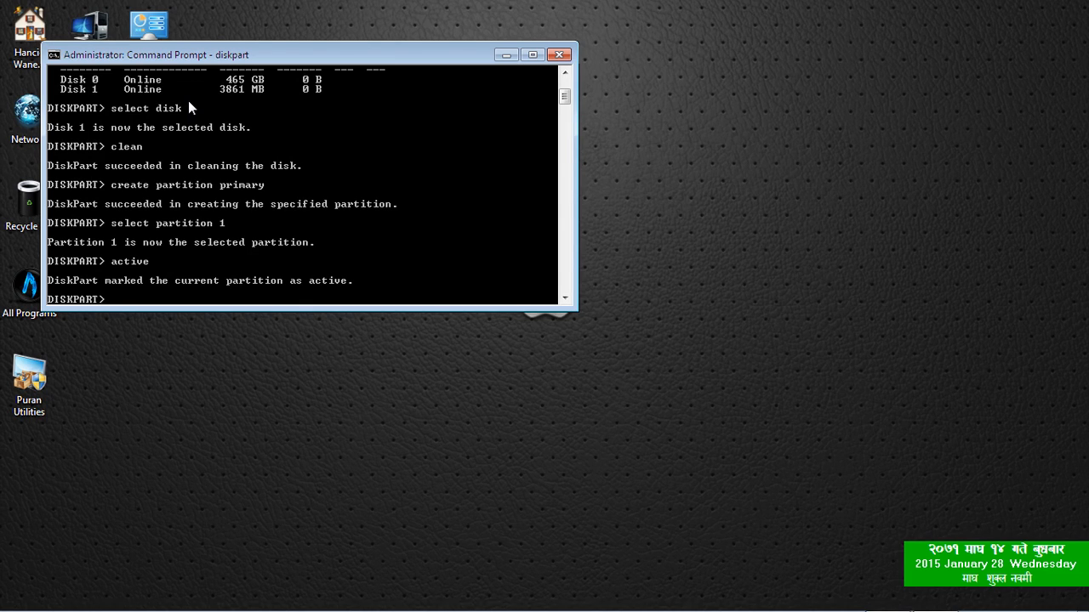
- Run 'format fs=ntfs quick' to quick-format partition 1 as NTFS
text(format)
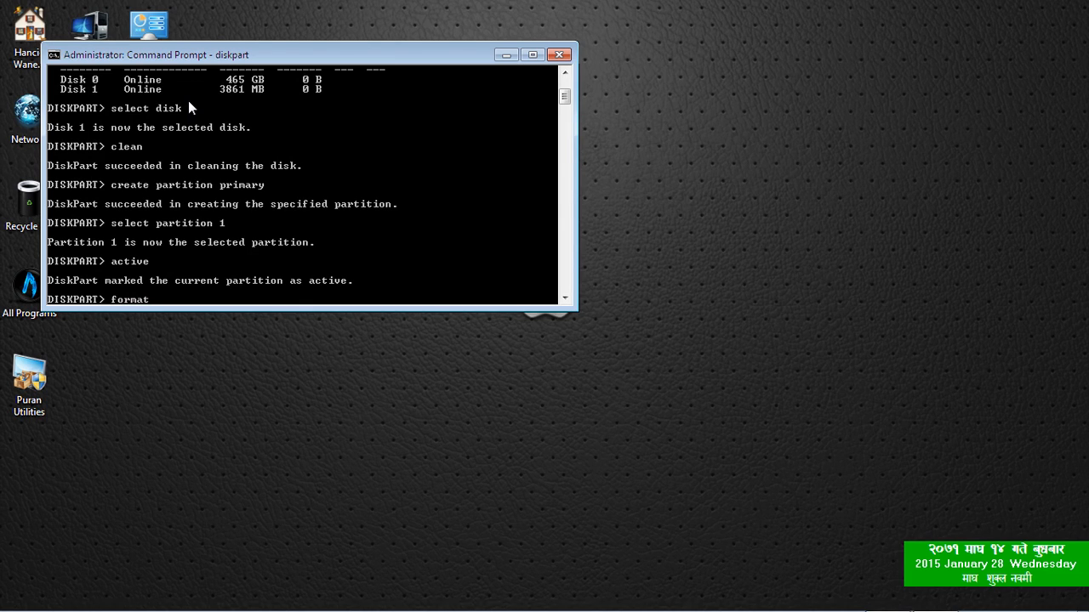
text(fs)
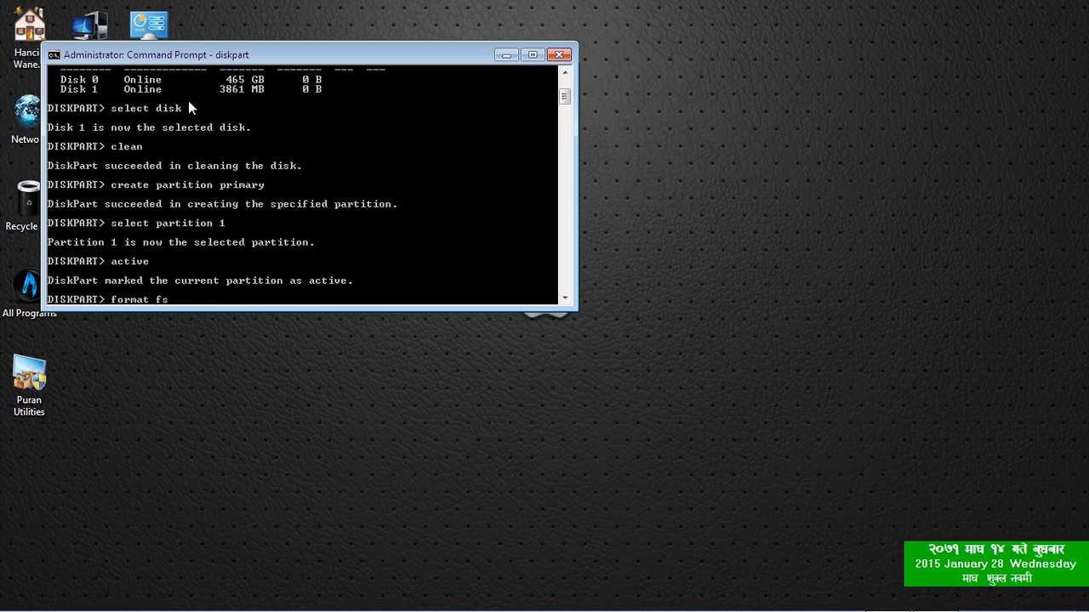
text(=)
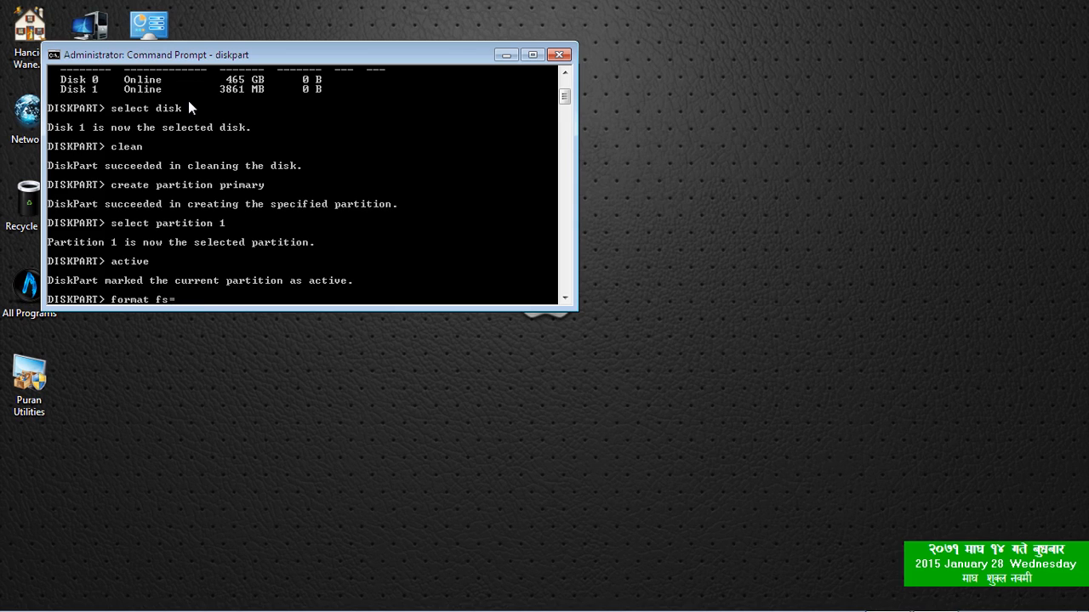
text(ntf)
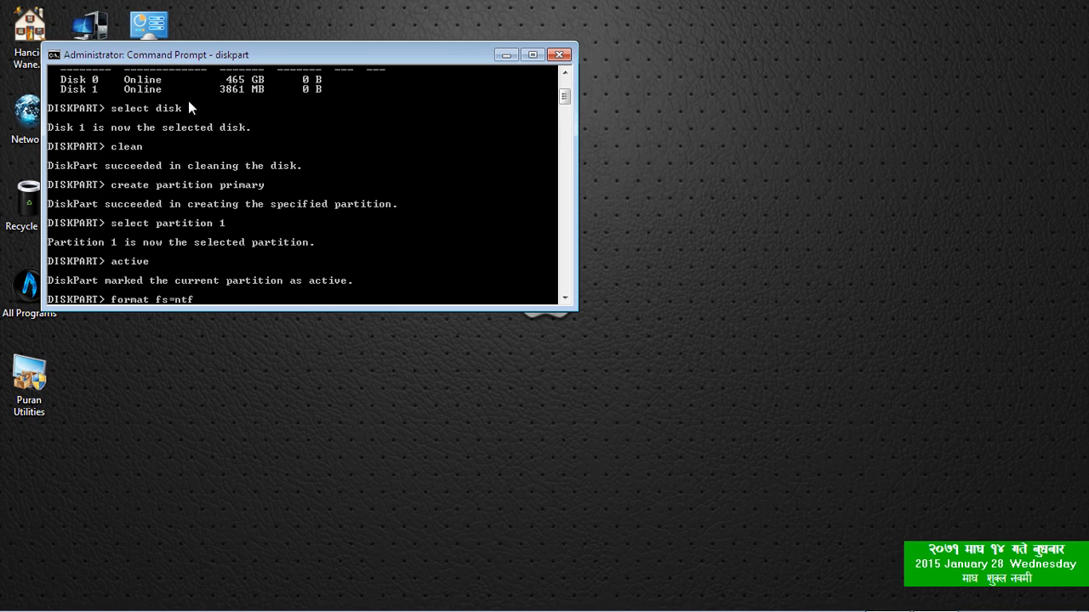
text(s)
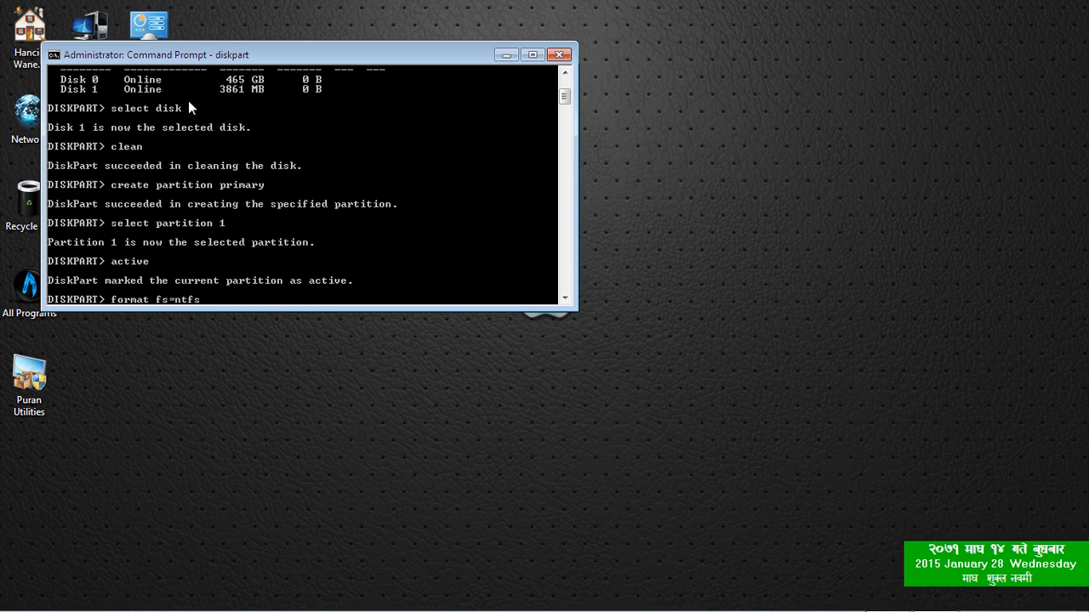
text(quick)
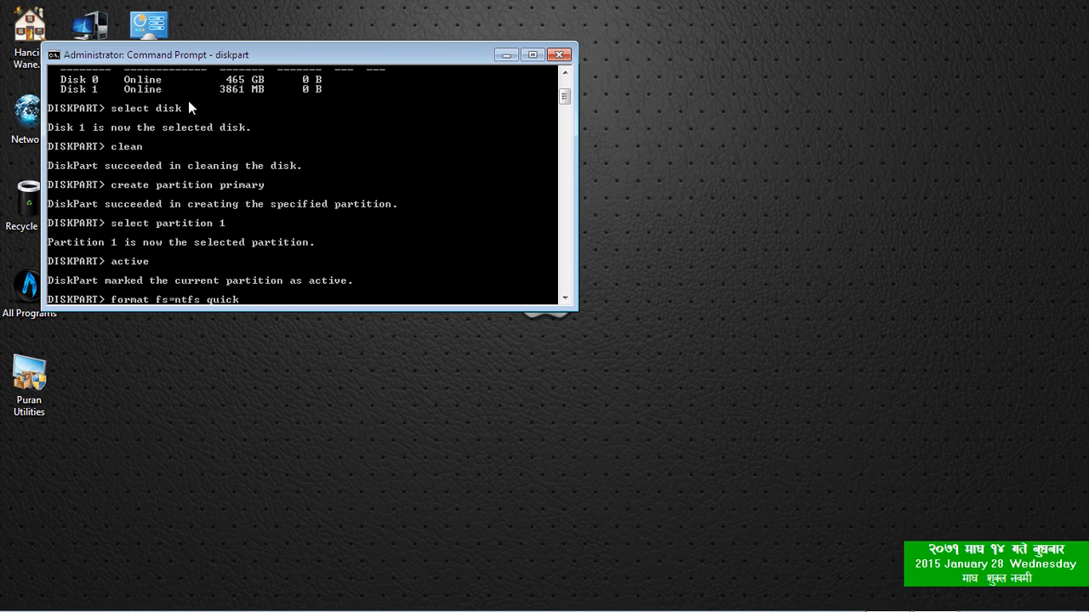
key(Return)
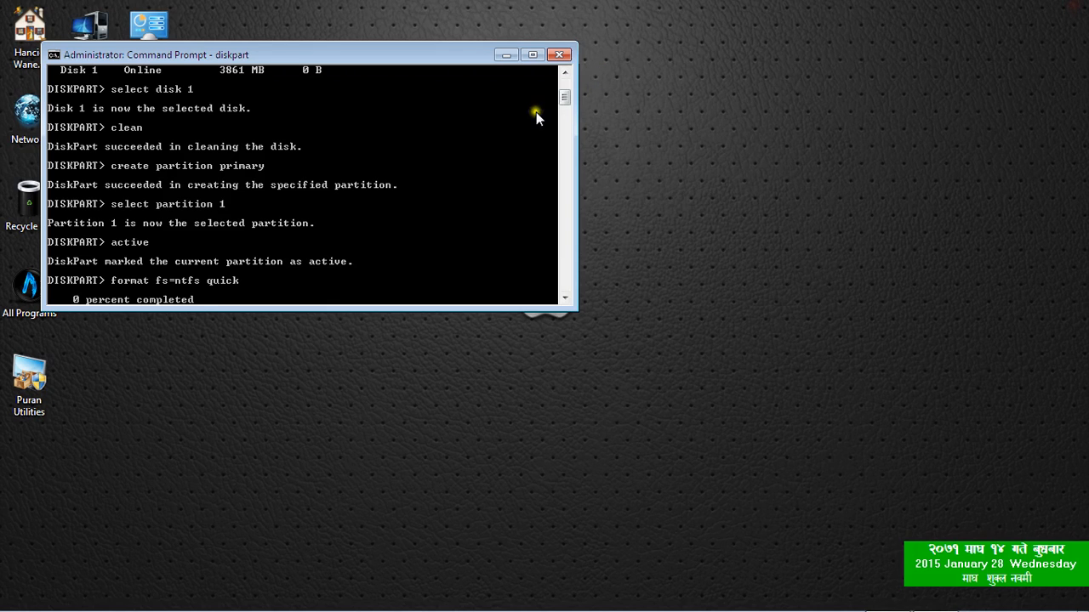
mouse_move(543, 111)
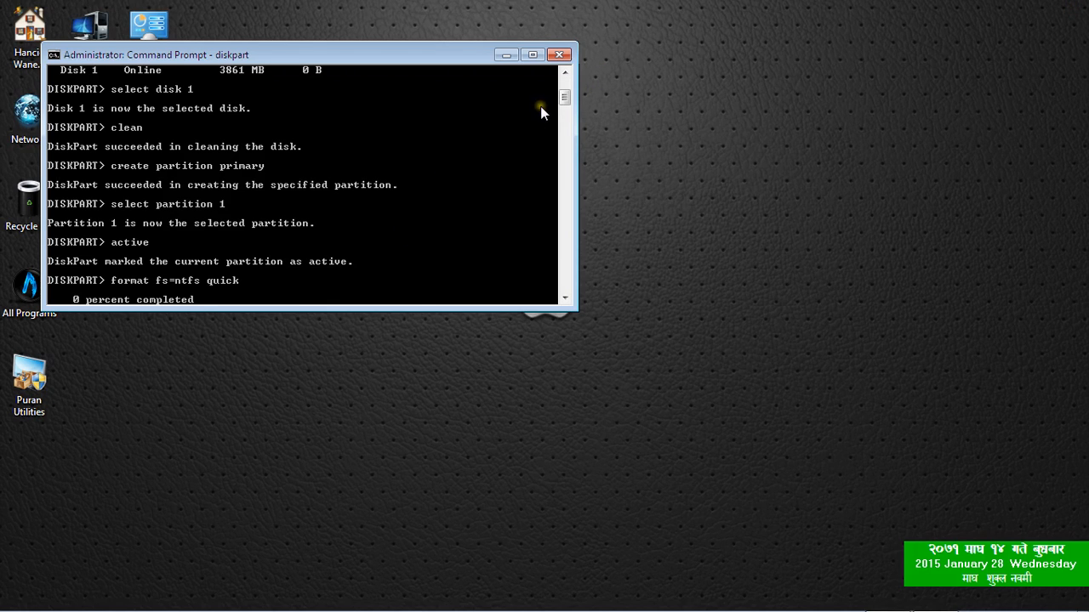
- Confirm the format reached 100 percent successfully, then close the Command Prompt window
scroll(up, 3)
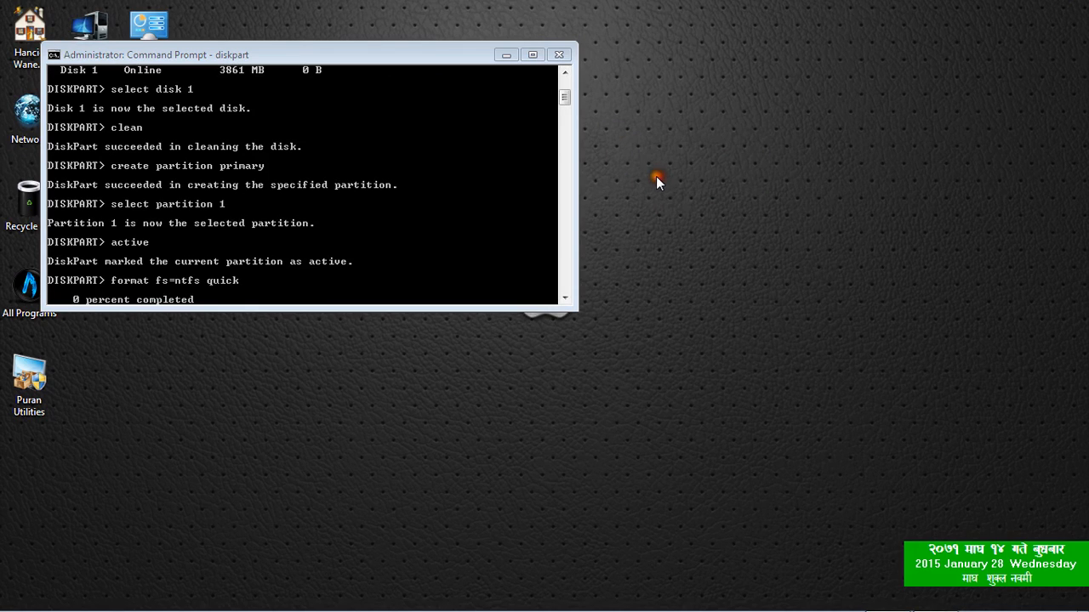
mouse_move(652, 151)
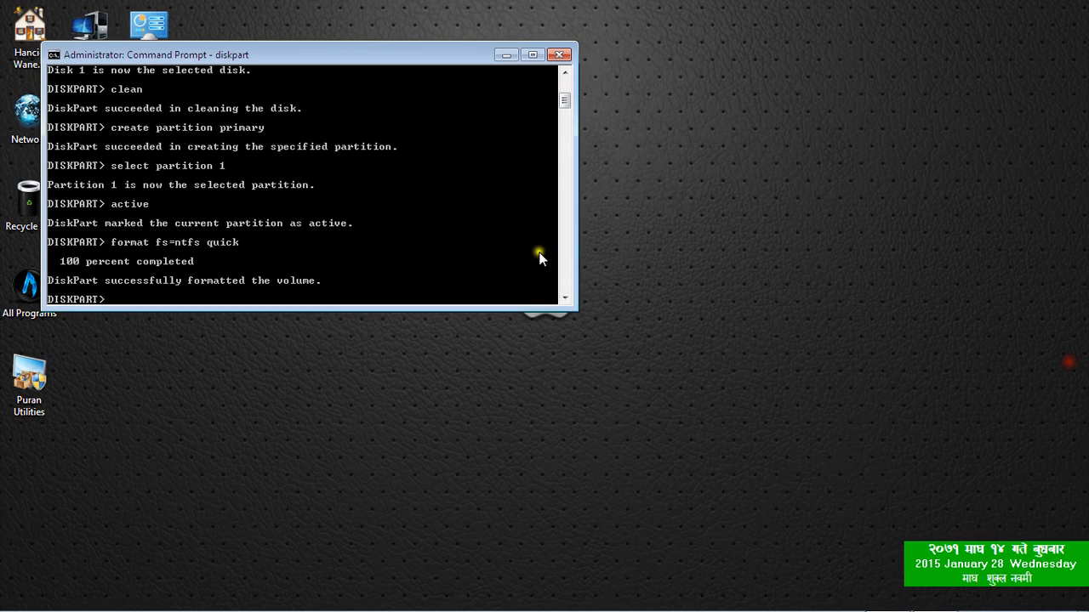
mouse_move(151, 268)
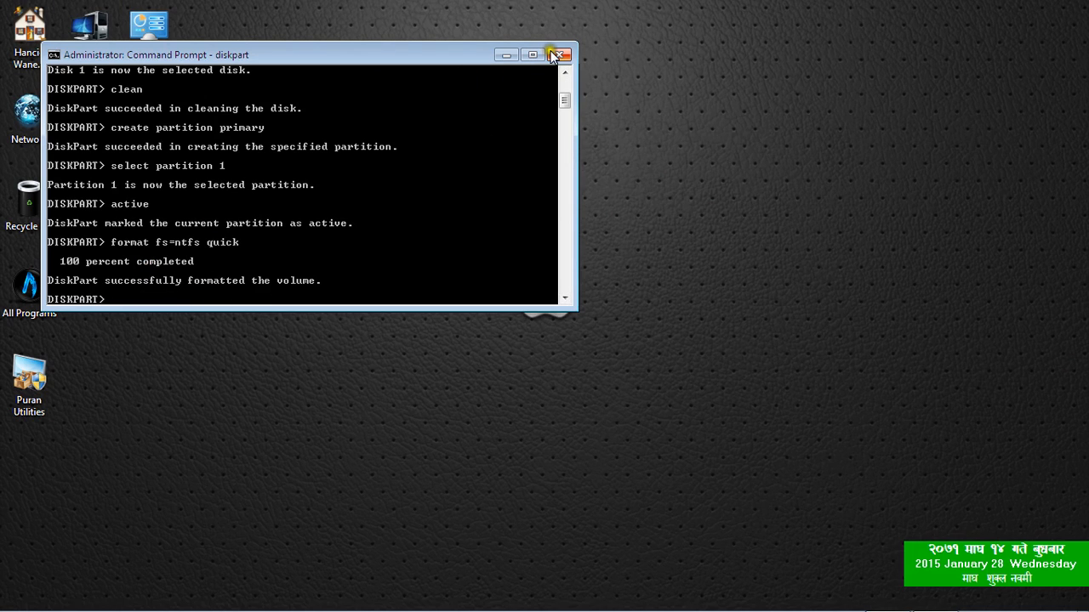
click(559, 54)
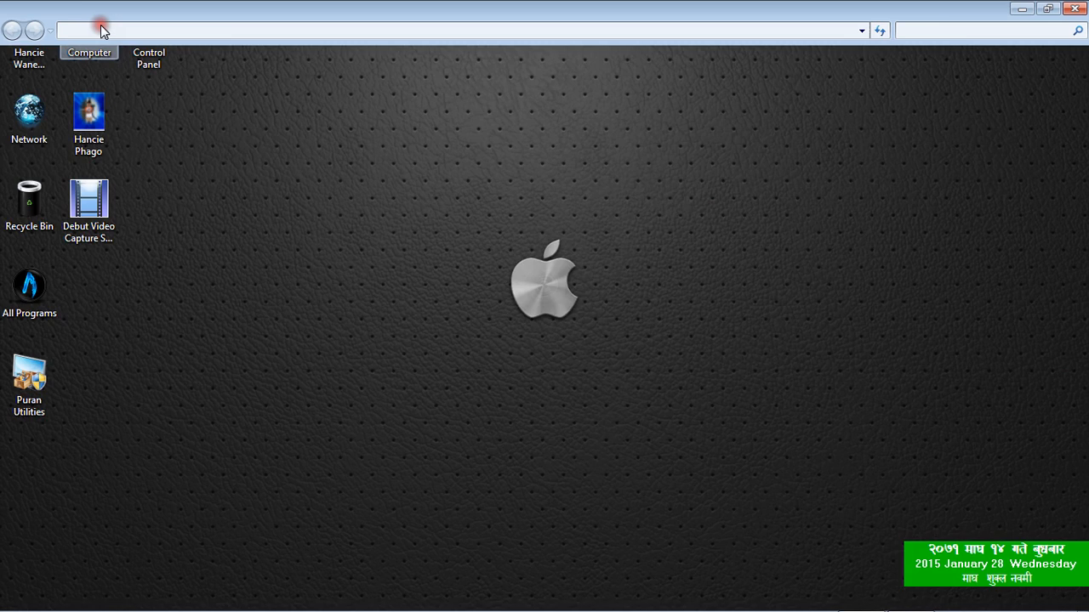